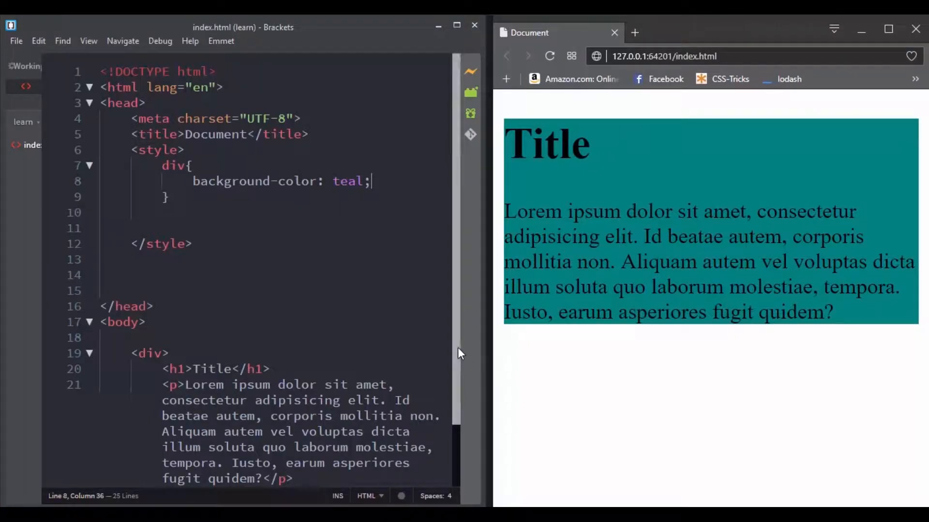
# Add color: #fff; to the div rule so the title and paragraph turn white.
pyautogui.scroll(-3)
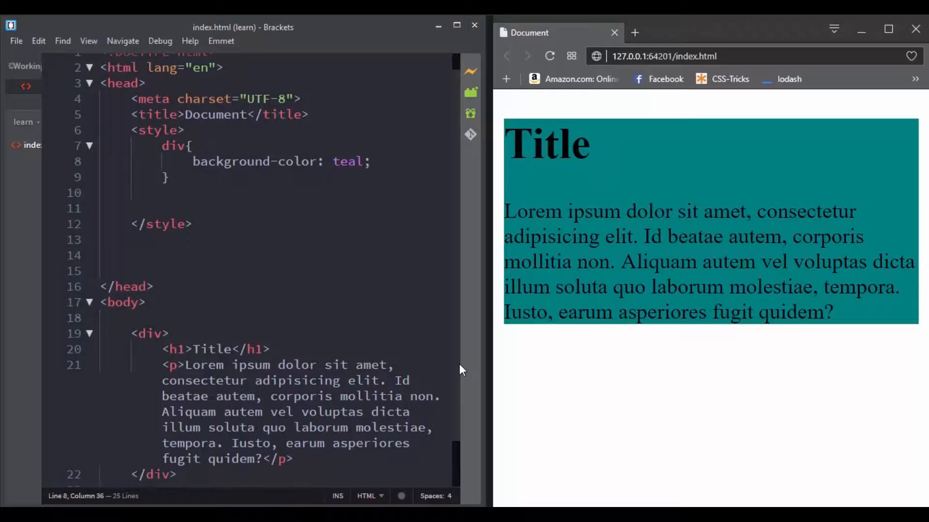
pyautogui.click(368, 161)
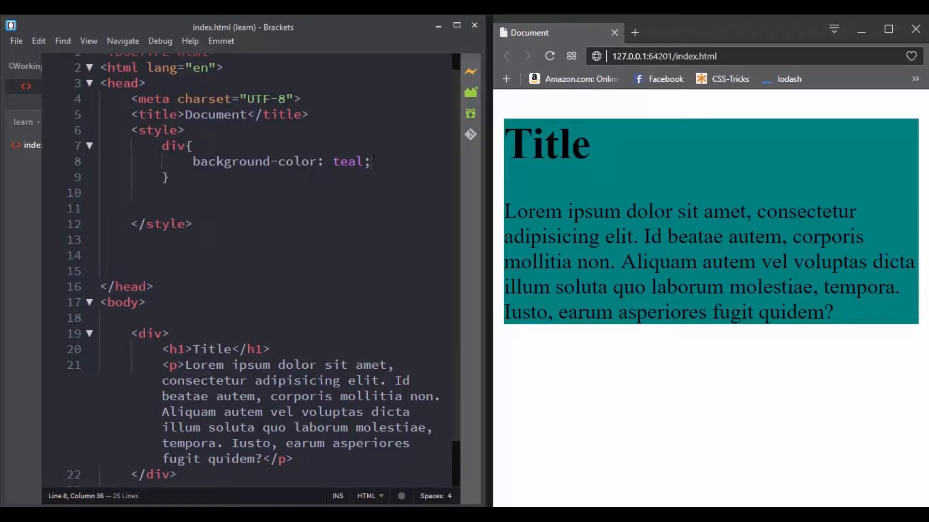
pyautogui.write('c')
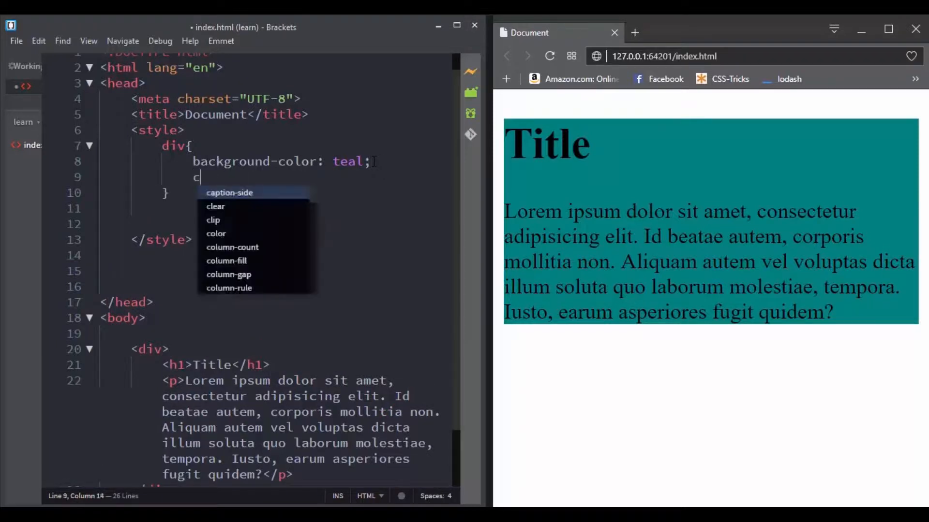
pyautogui.write('olor:')
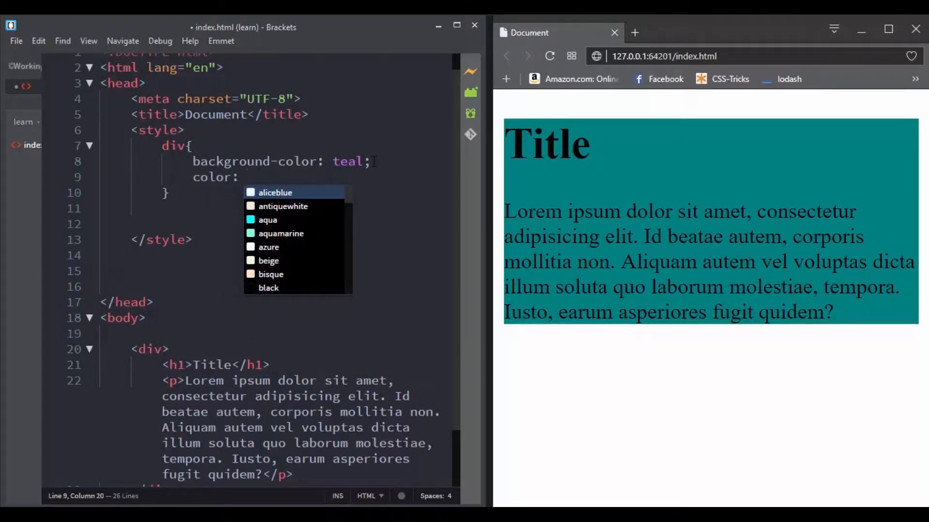
pyautogui.write('#fff')
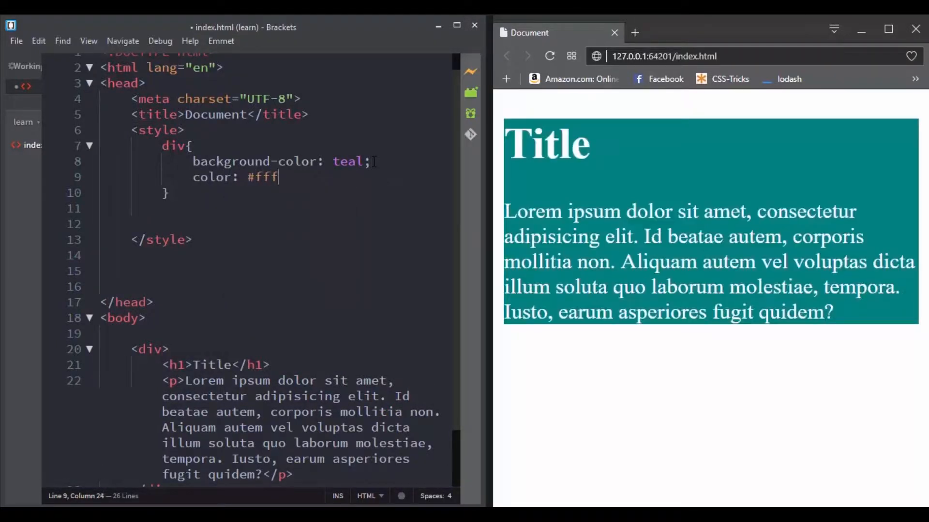
pyautogui.write(';')
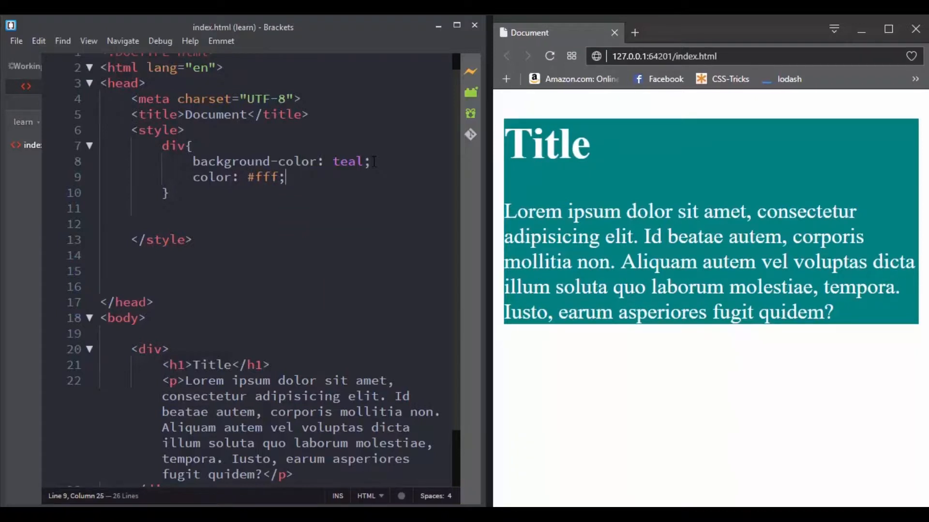
# Add font-size: 1.2em; to the div rule and begin its border declaration.
pyautogui.write('f')
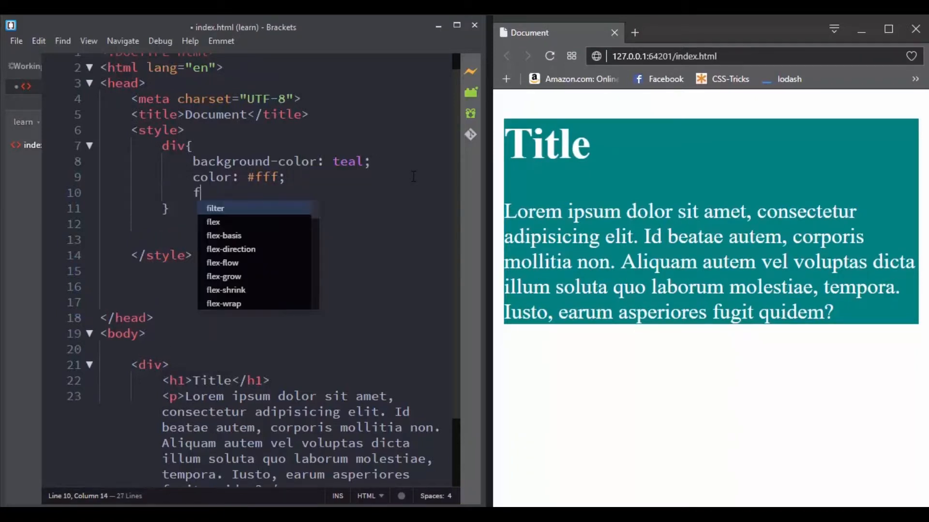
pyautogui.write('ont-size:')
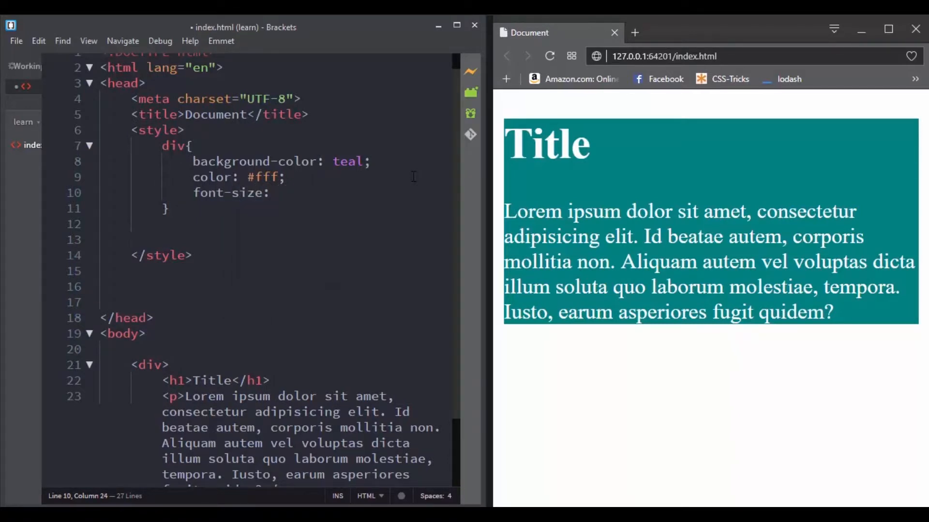
pyautogui.write('1.2em;')
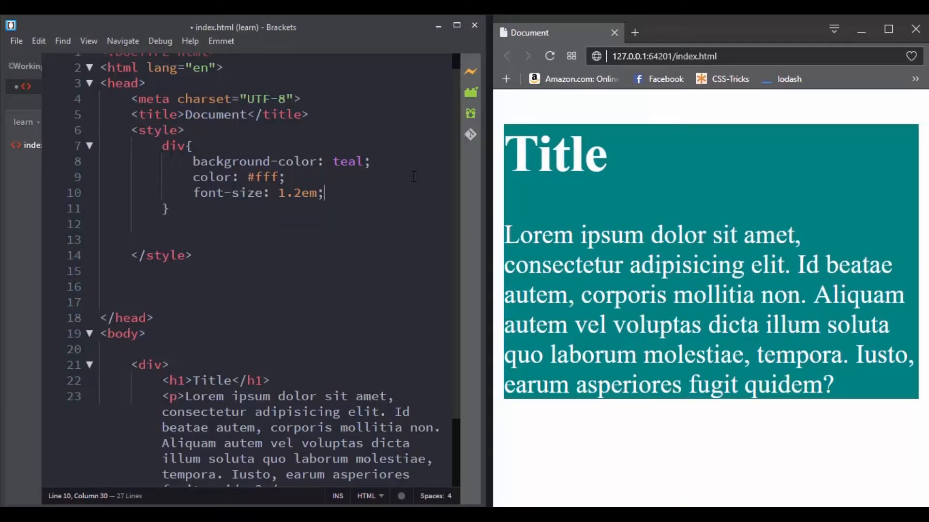
pyautogui.write('border: 5')
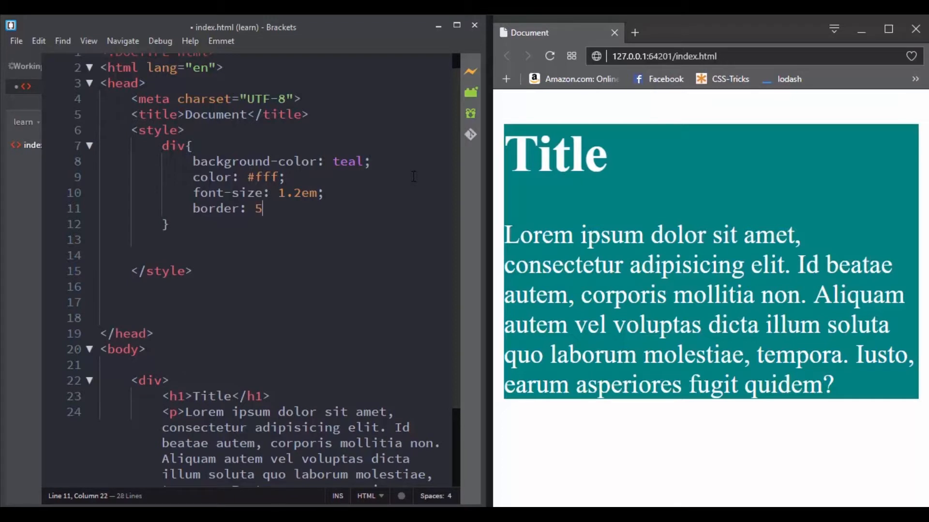
# Complete border: 3px dashed chocolate; so the teal box gets a dashed outline.
pyautogui.write('px dashed')
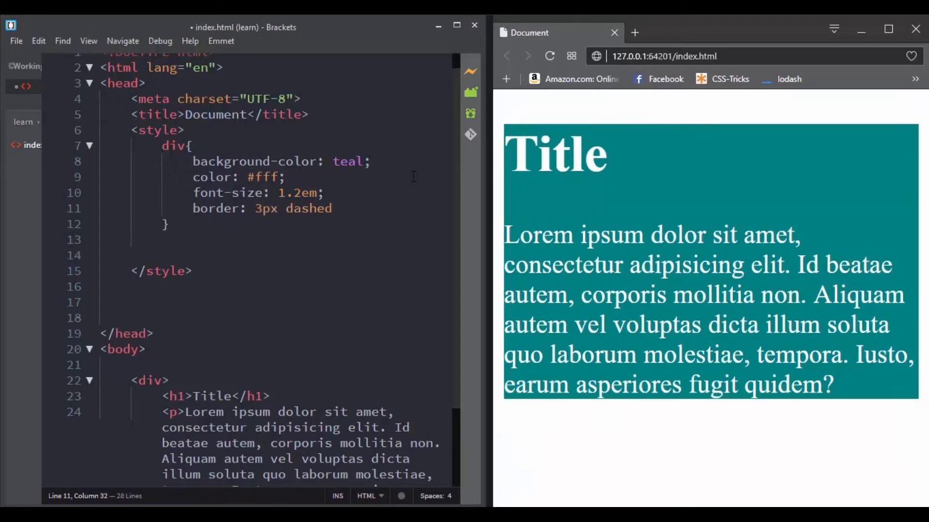
pyautogui.write('ch')
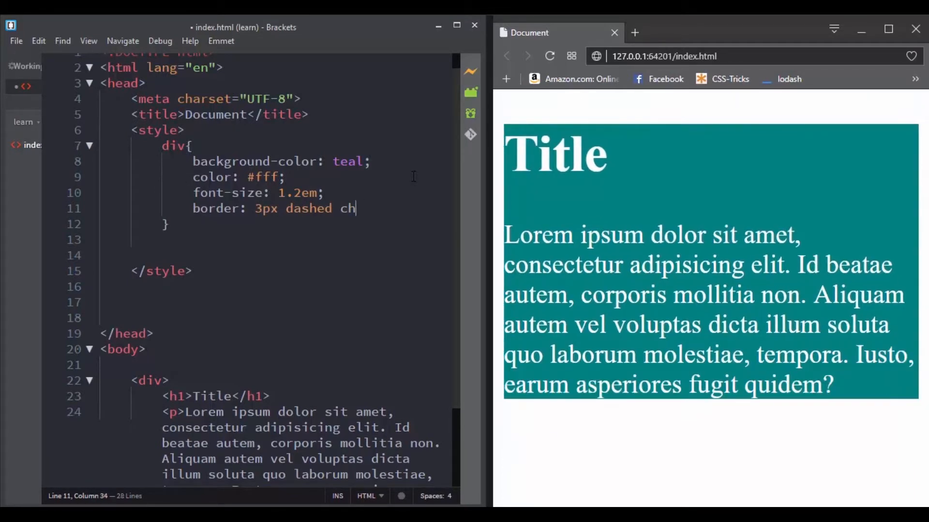
pyautogui.write('ocolate;')
pyautogui.write('border:')
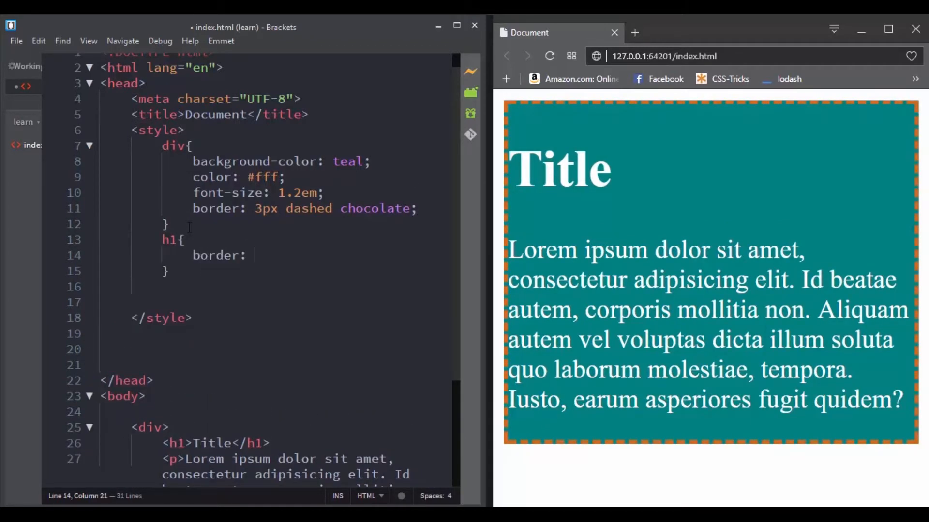
# Set border: inherit; on h1 and p so the title and paragraph get dashed borders.
pyautogui.write('inherit')
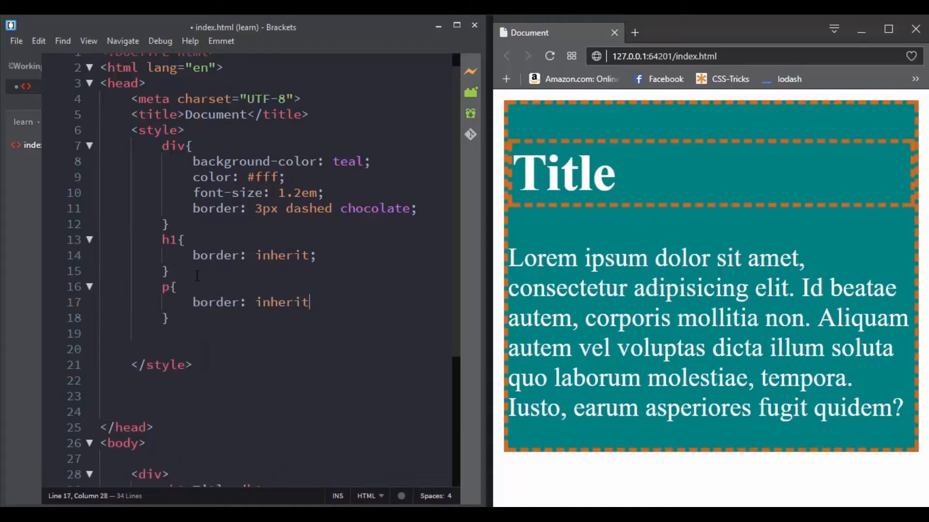
pyautogui.write(';')
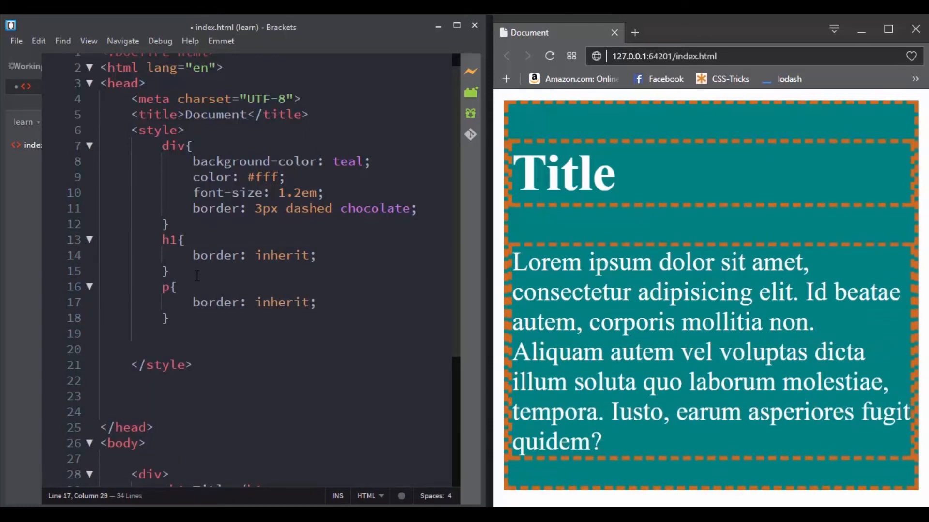